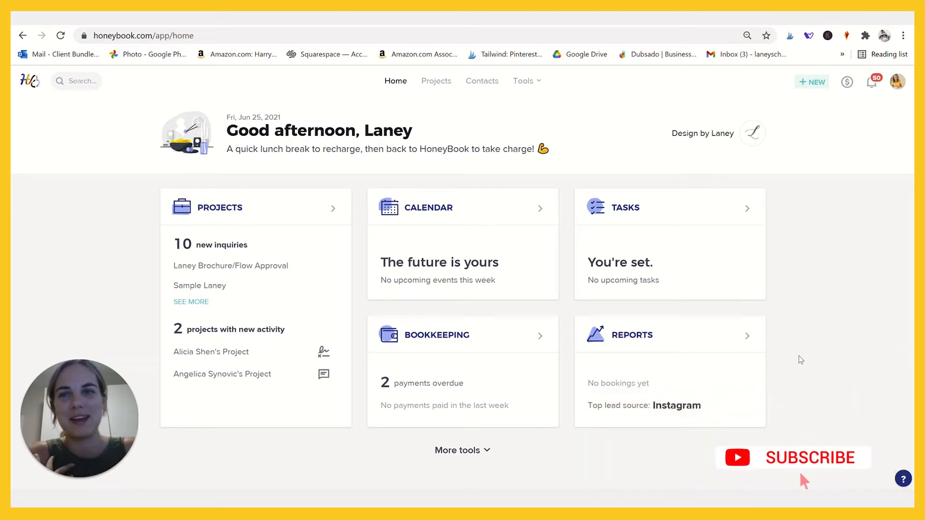
Step: From the Tools menu, go to Lead Capture's Chrome Extension store listing
{"action": "left_click", "coordinate": [810, 458]}
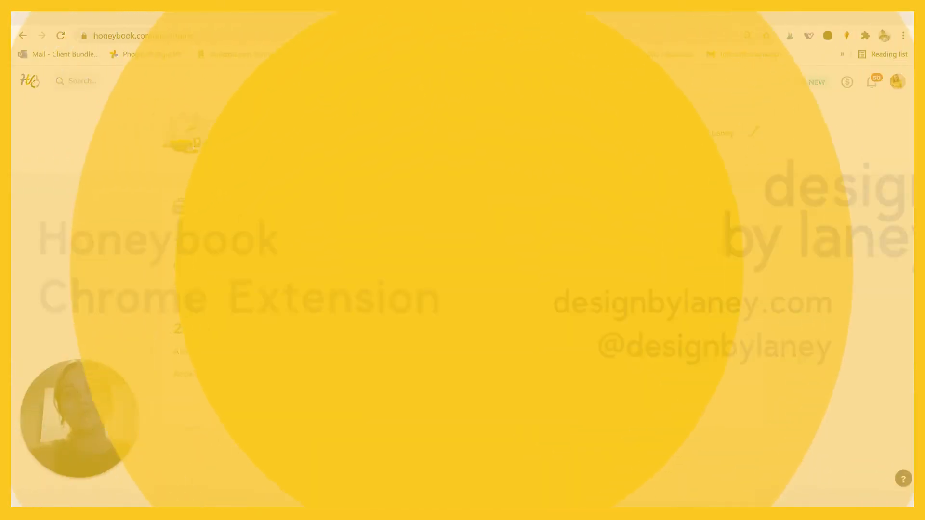
{"action": "left_click", "coordinate": [523, 80]}
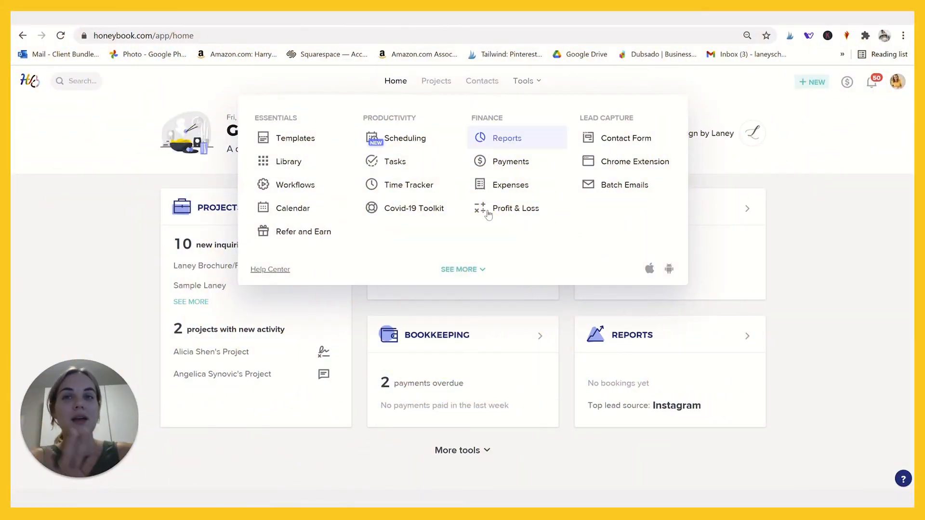
{"action": "mouse_move", "coordinate": [635, 161]}
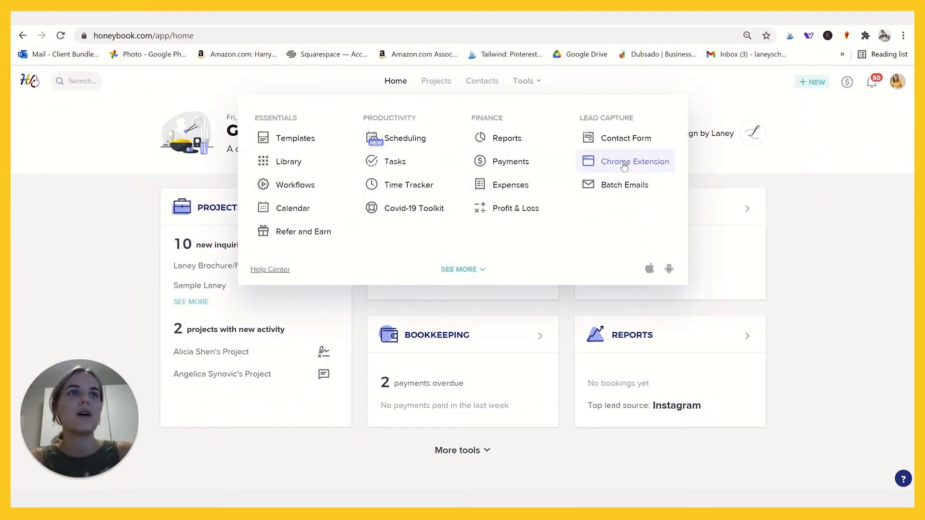
{"action": "left_click", "coordinate": [635, 161]}
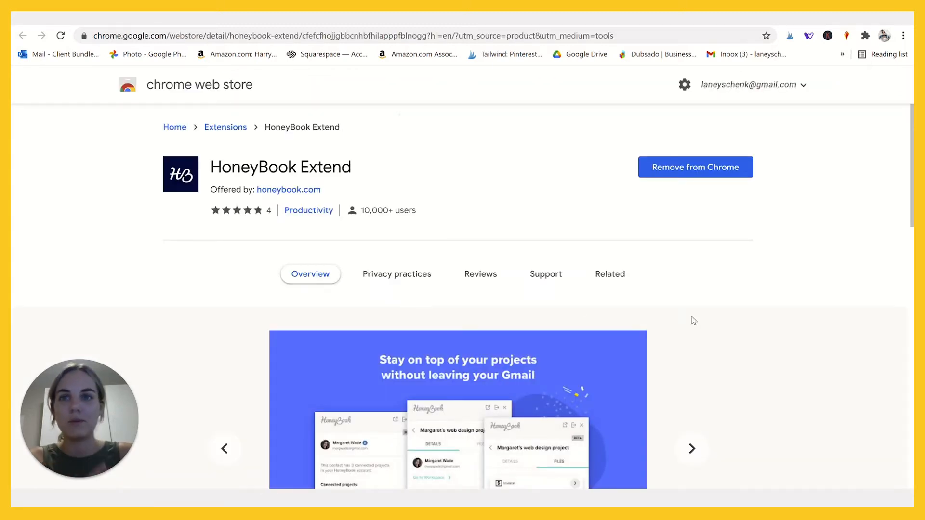
{"action": "mouse_move", "coordinate": [538, 164]}
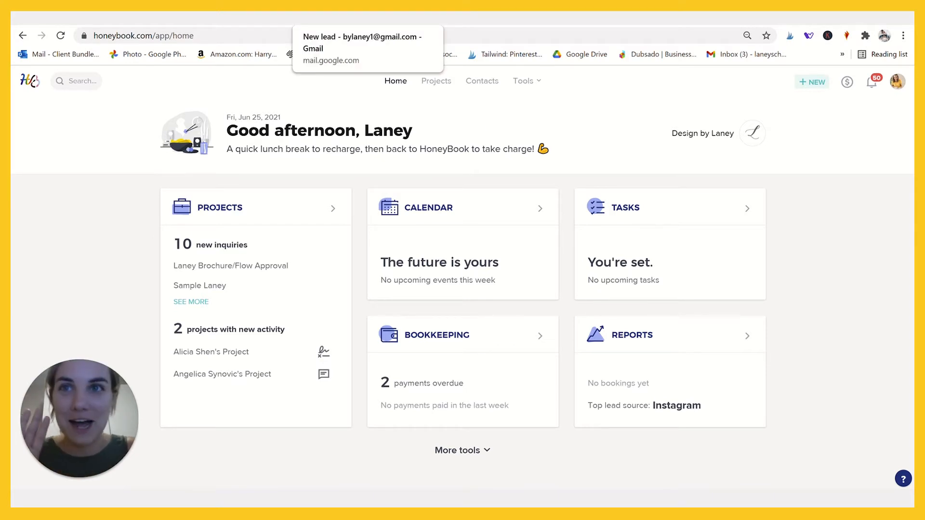
Step: Switch to the Gmail new-lead email with the HoneyBook sidebar
{"action": "left_click", "coordinate": [362, 48]}
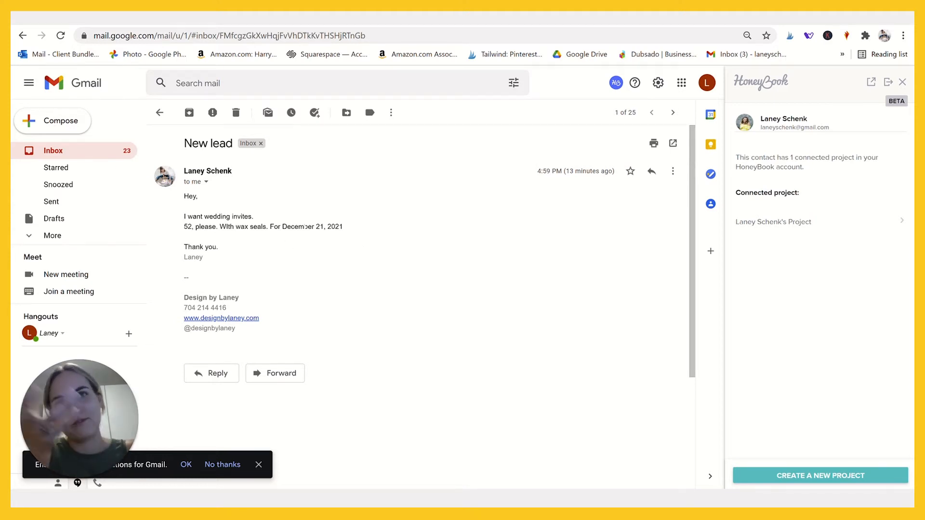
{"action": "mouse_move", "coordinate": [294, 212]}
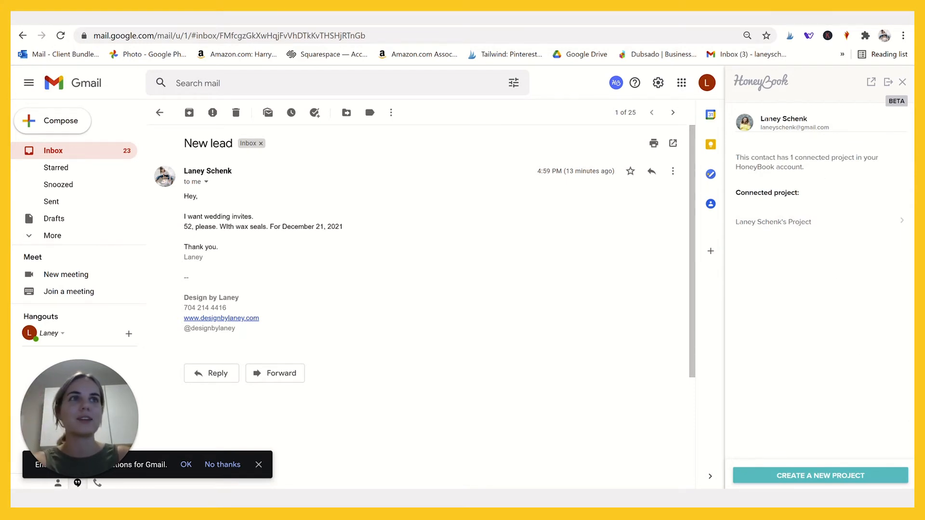
{"action": "mouse_move", "coordinate": [796, 137]}
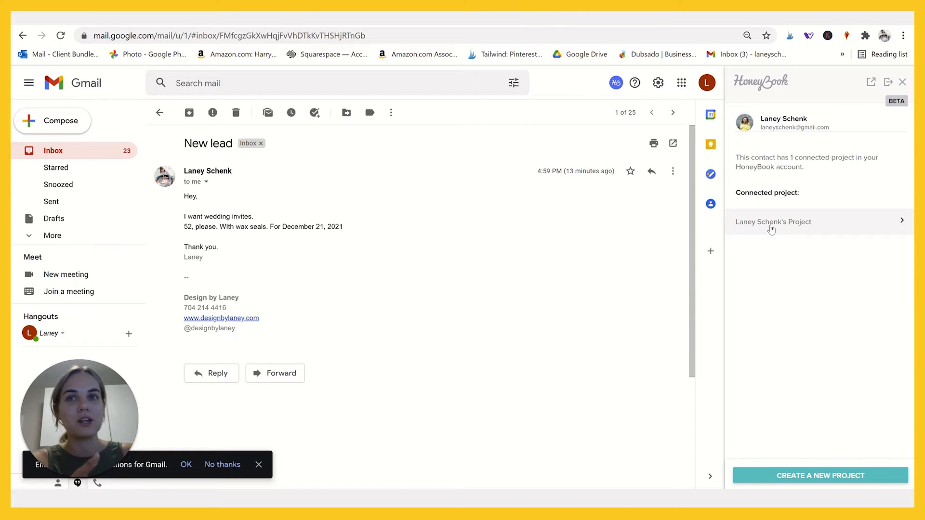
{"action": "left_click", "coordinate": [773, 222]}
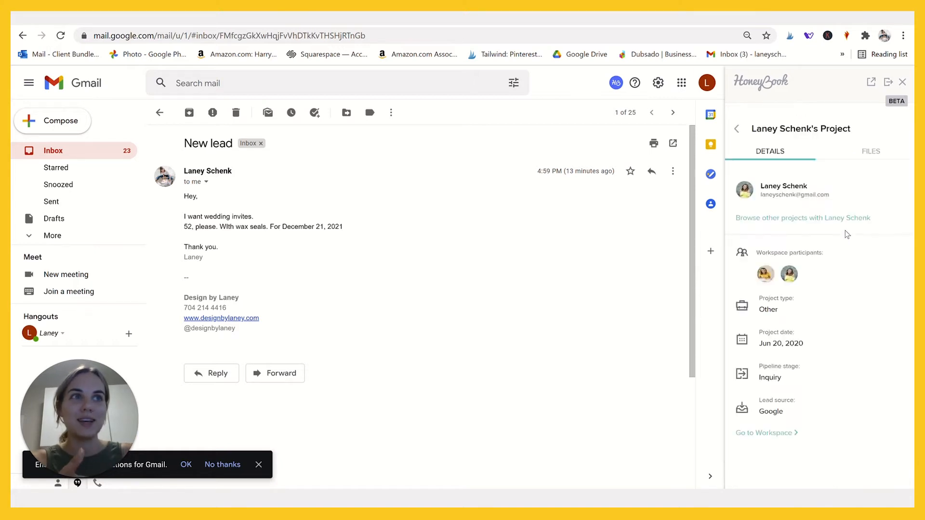
{"action": "mouse_move", "coordinate": [871, 150]}
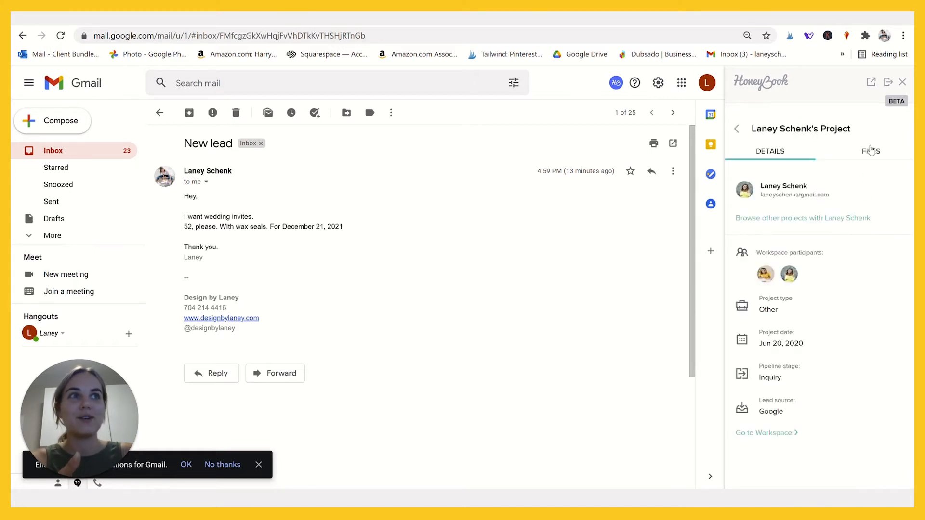
{"action": "left_click", "coordinate": [870, 151]}
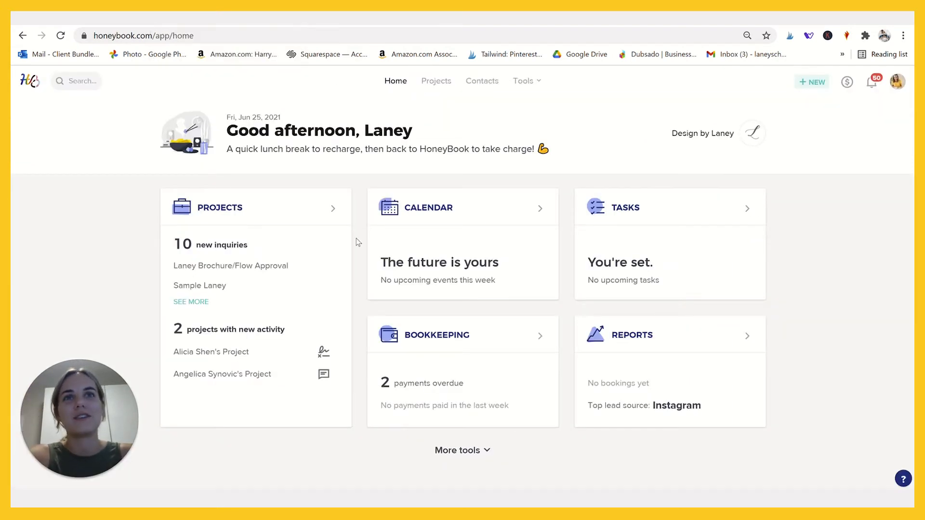
{"action": "left_click", "coordinate": [435, 81]}
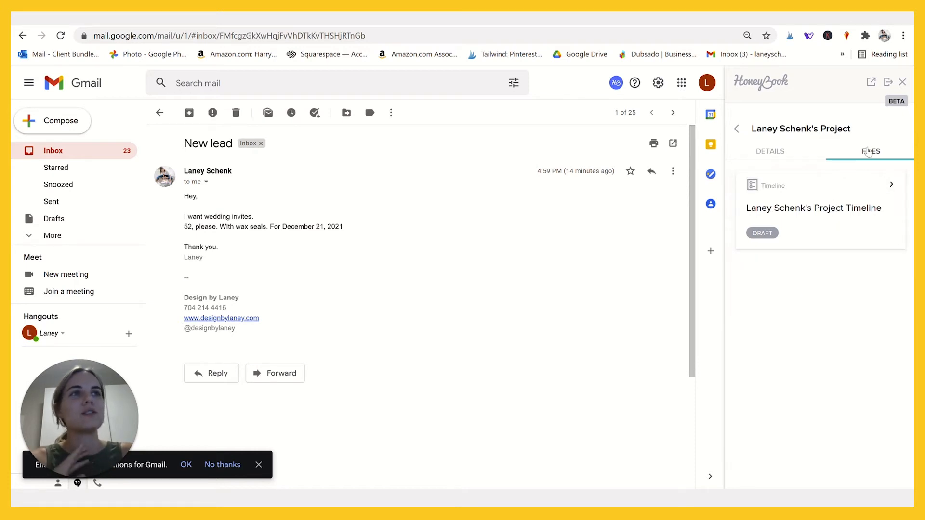
{"action": "left_click", "coordinate": [771, 151]}
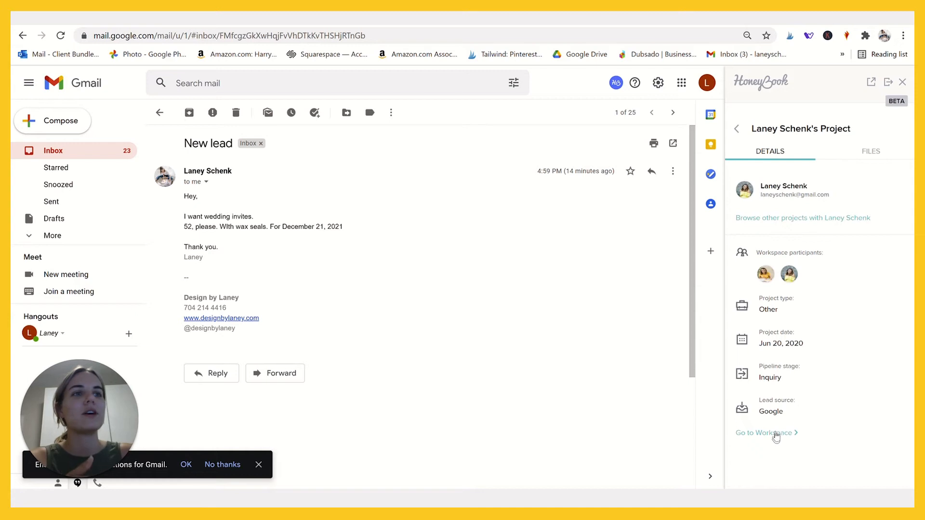
Step: Go to the project's full HoneyBook workspace and look over the page
{"action": "left_click", "coordinate": [762, 433]}
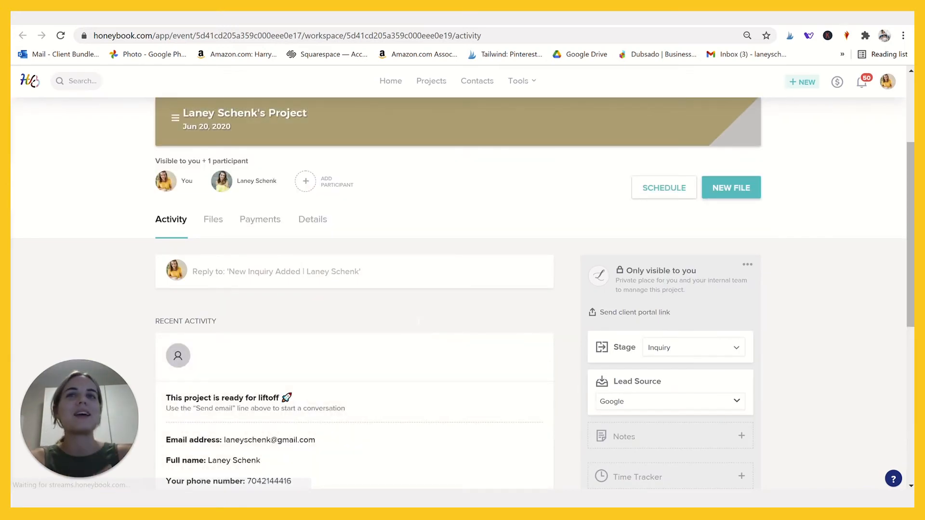
{"action": "scroll", "scroll_direction": "down", "scroll_amount": 3}
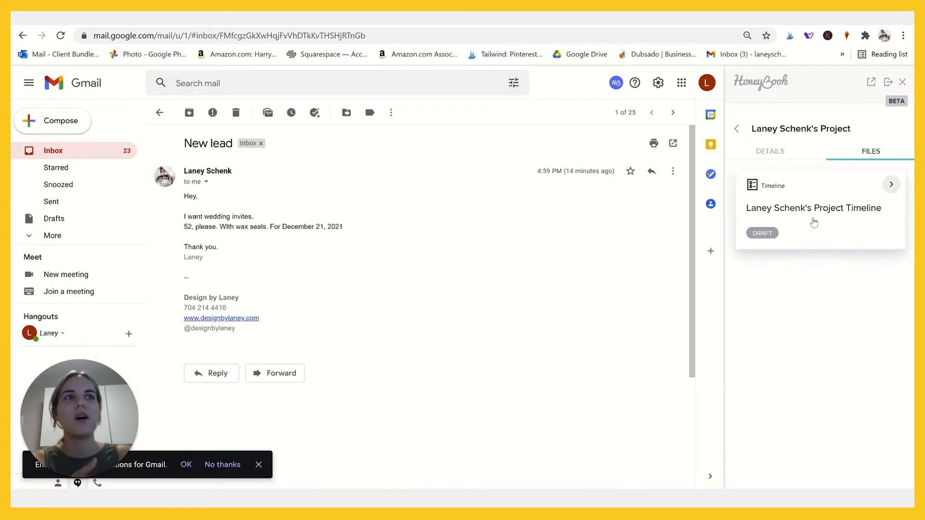
{"action": "left_click", "coordinate": [814, 207]}
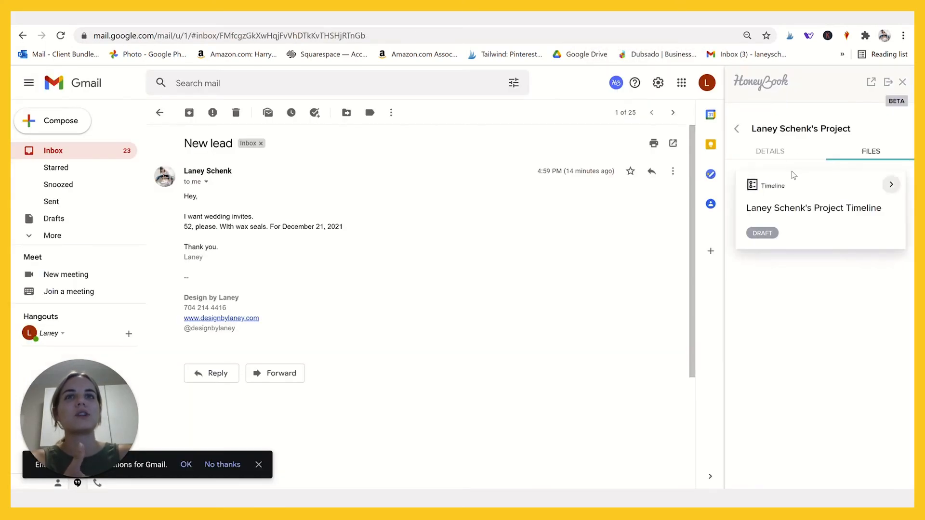
{"action": "mouse_move", "coordinate": [355, 199]}
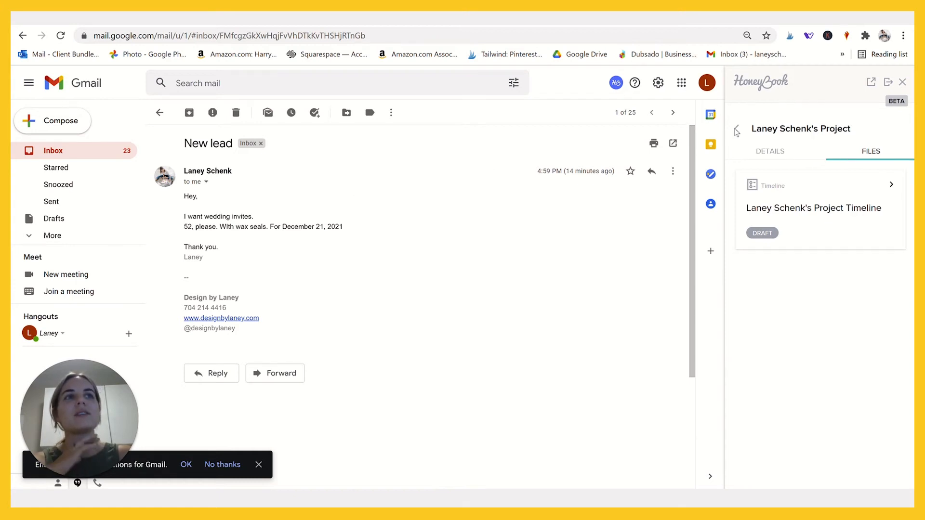
{"action": "left_click", "coordinate": [735, 128]}
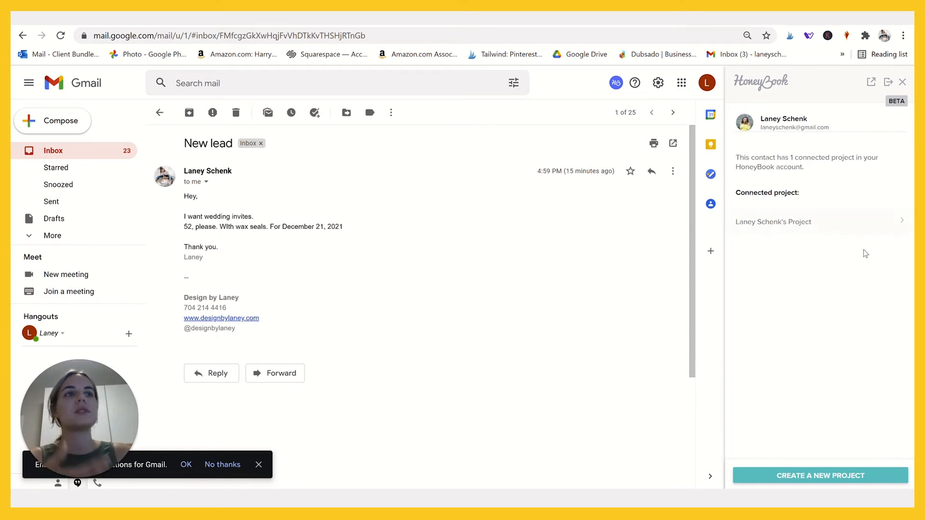
{"action": "mouse_move", "coordinate": [845, 385]}
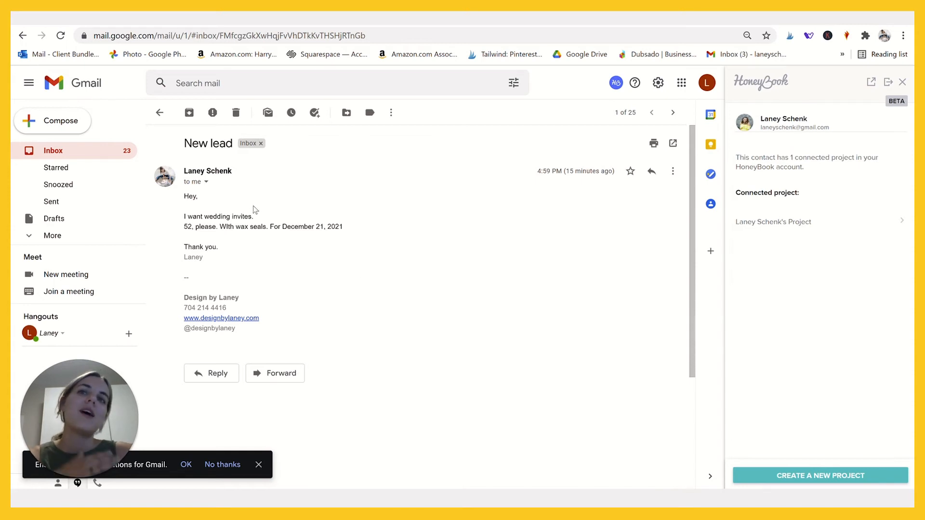
Step: Create a Wedding Invites project dated June 25, 2021 with Facebook as lead source
{"action": "left_click", "coordinate": [820, 476]}
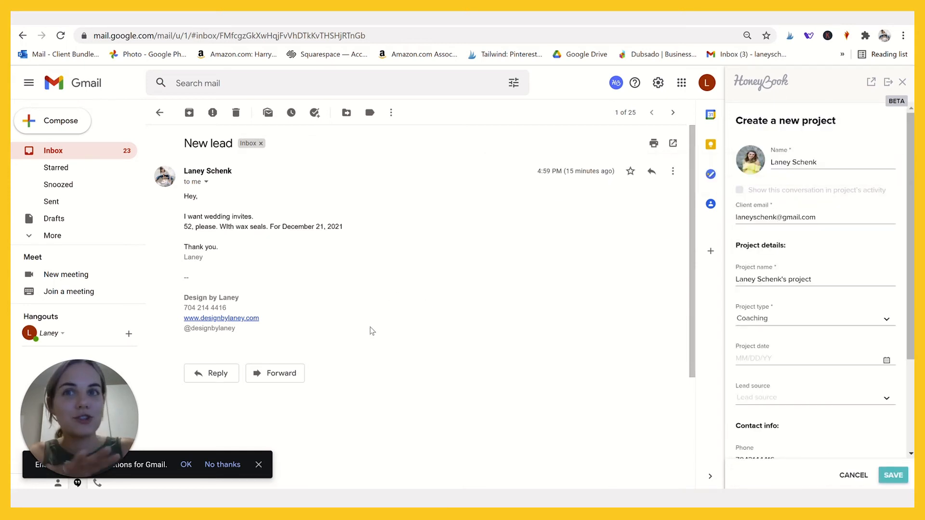
{"action": "scroll", "scroll_direction": "down", "scroll_amount": 3}
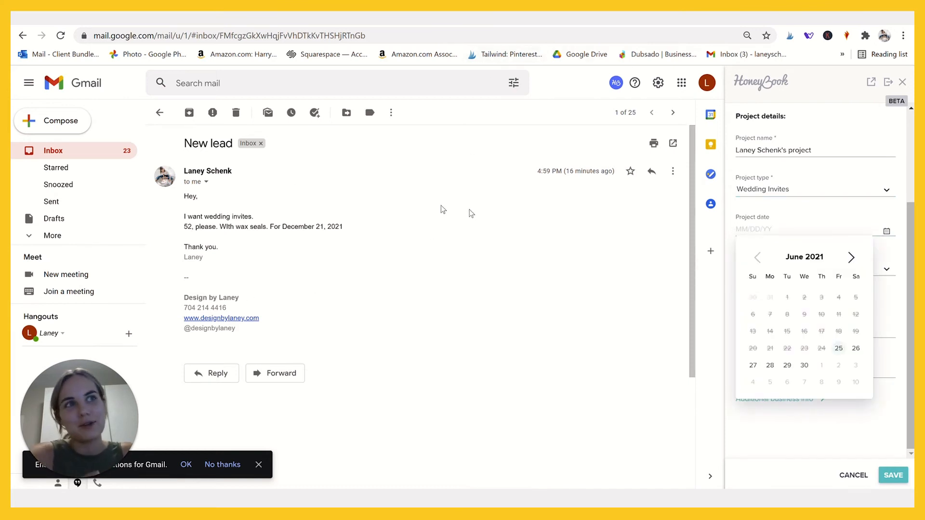
{"action": "left_click", "coordinate": [838, 348]}
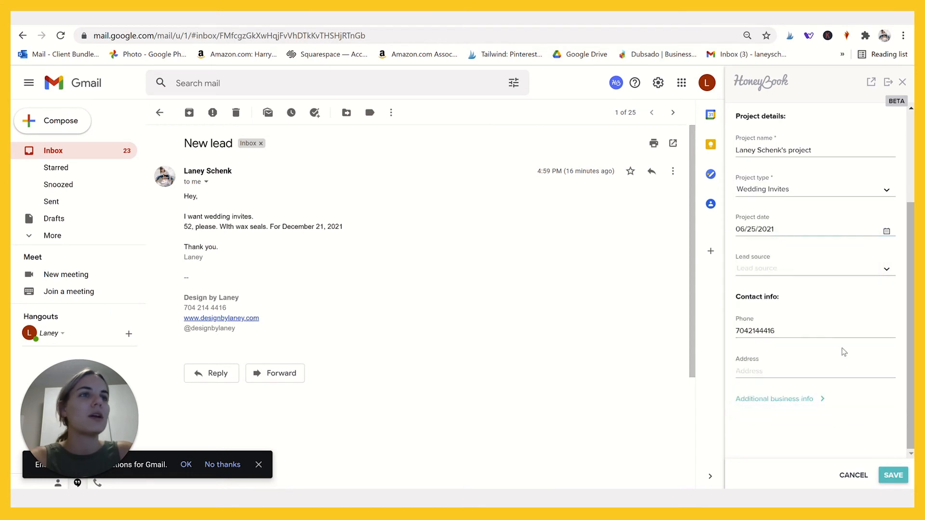
{"action": "left_click", "coordinate": [814, 268]}
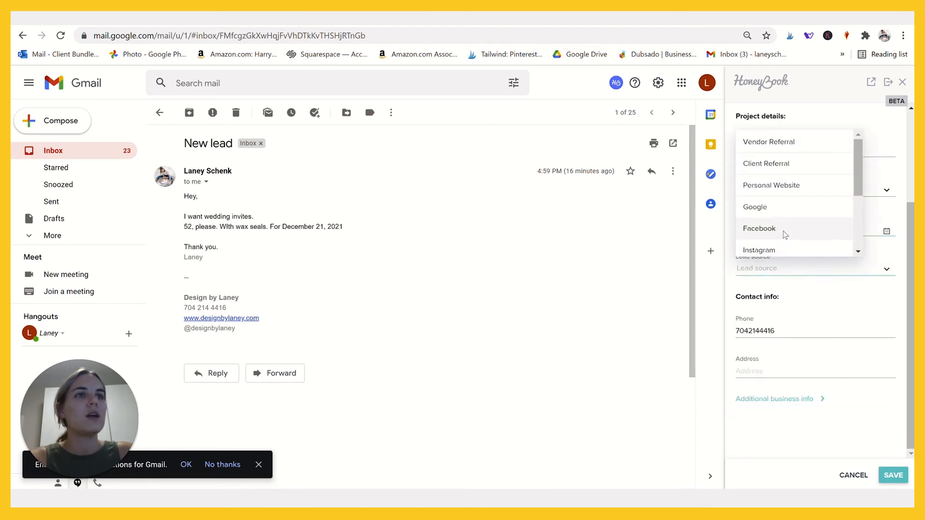
{"action": "left_click", "coordinate": [759, 229]}
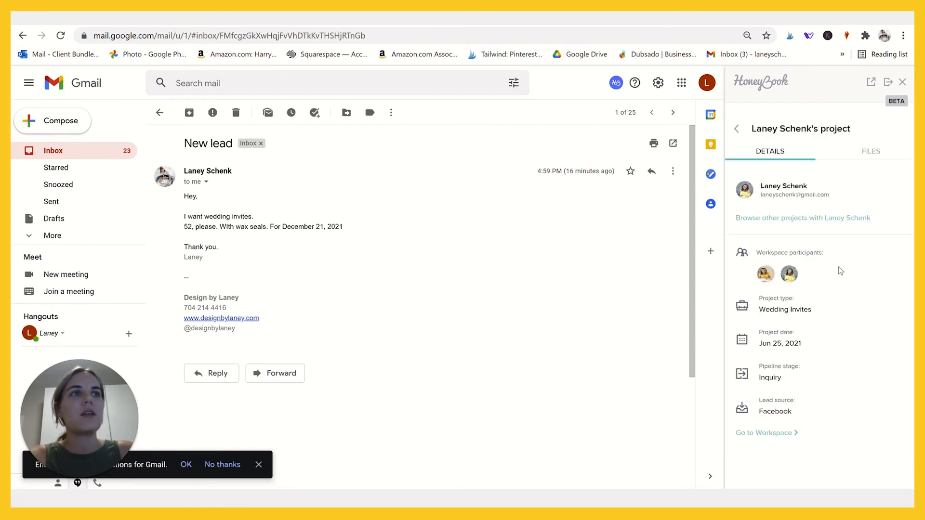
Step: Check the new project's Files and Details, then go to its HoneyBook workspace
{"action": "left_click", "coordinate": [870, 150]}
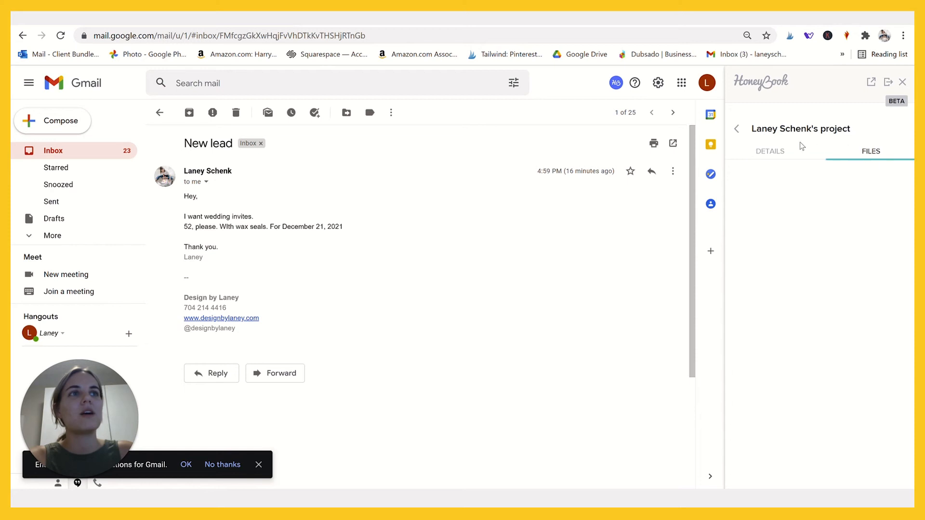
{"action": "left_click", "coordinate": [769, 151]}
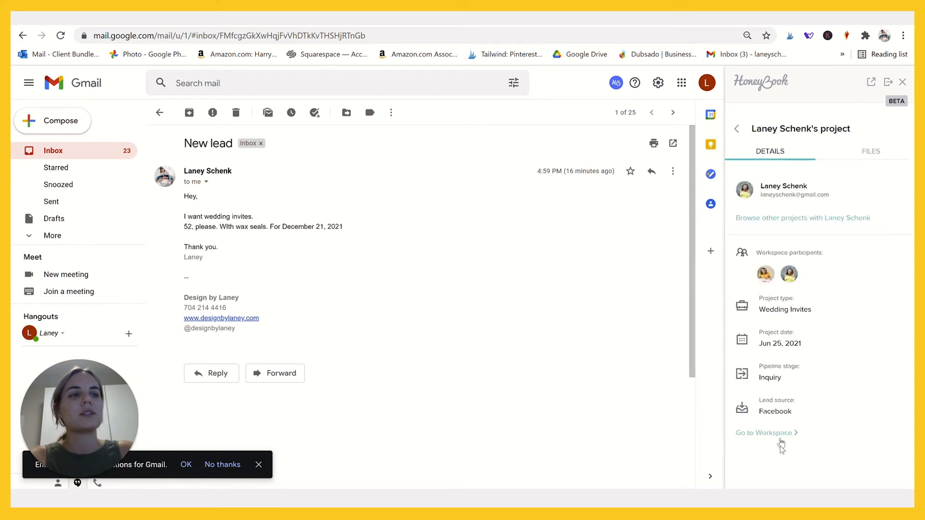
{"action": "left_click", "coordinate": [763, 432]}
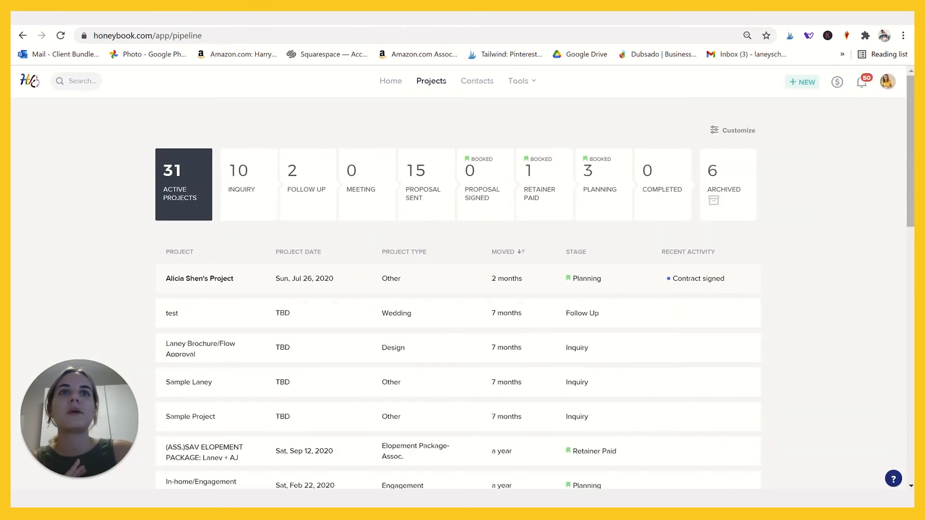
Step: Bring up HoneyBook's Tools menu over the Projects pipeline
{"action": "left_click", "coordinate": [521, 81]}
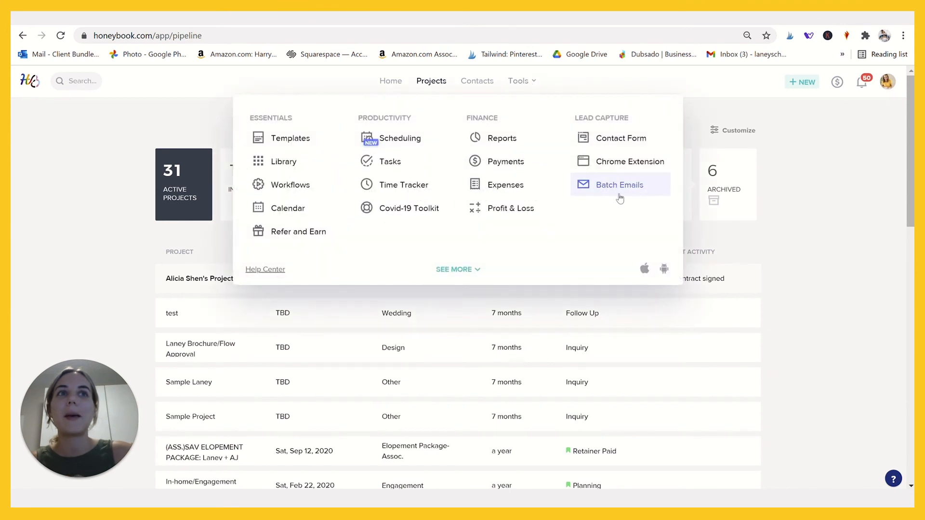
{"action": "mouse_move", "coordinate": [628, 195]}
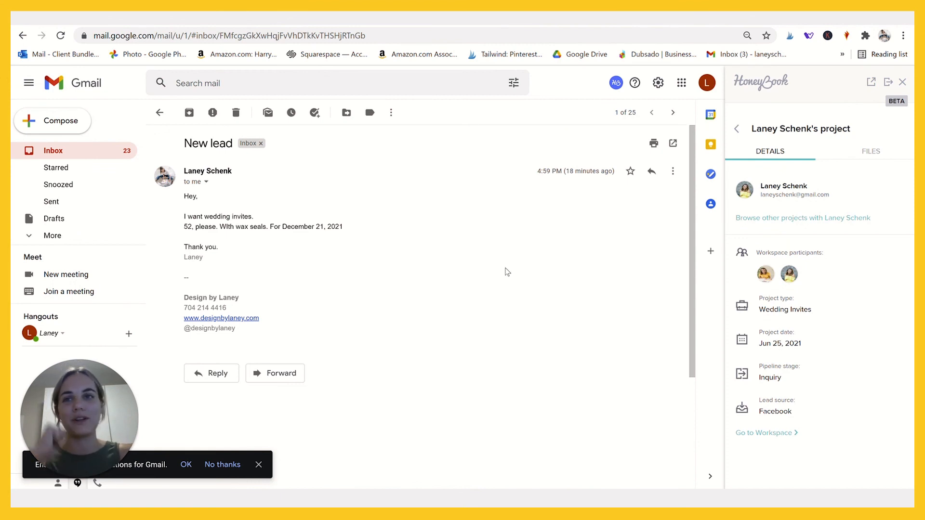
{"action": "mouse_move", "coordinate": [497, 287]}
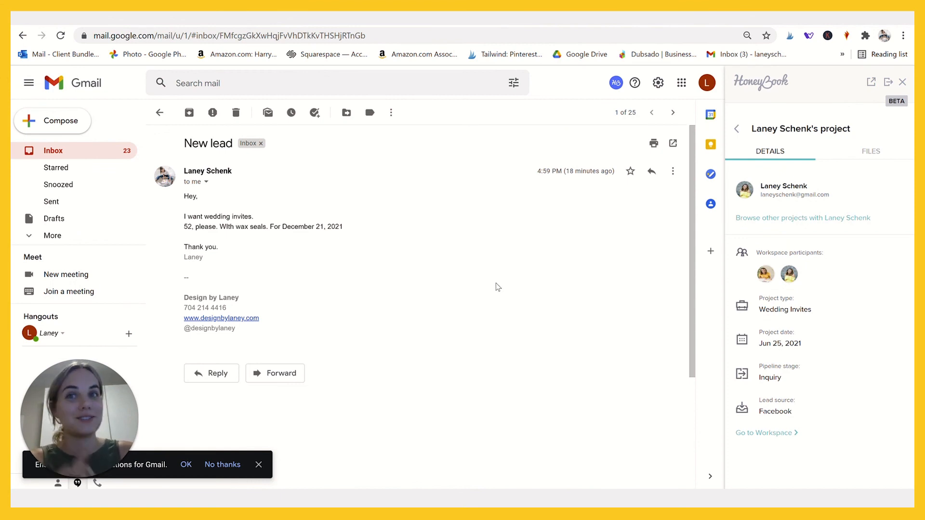